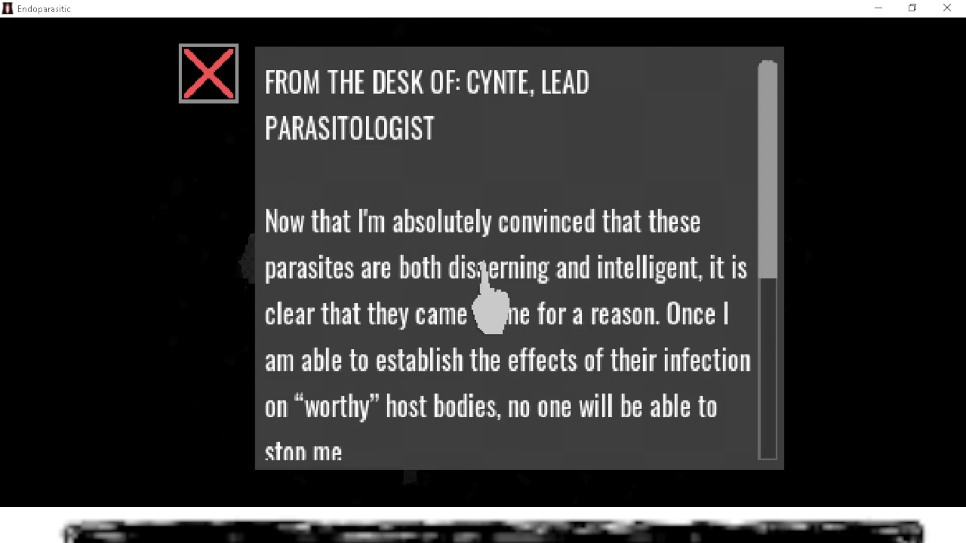
# - Scroll the parasitologist's research letter to its end and close it
pyautogui.scroll(-3)
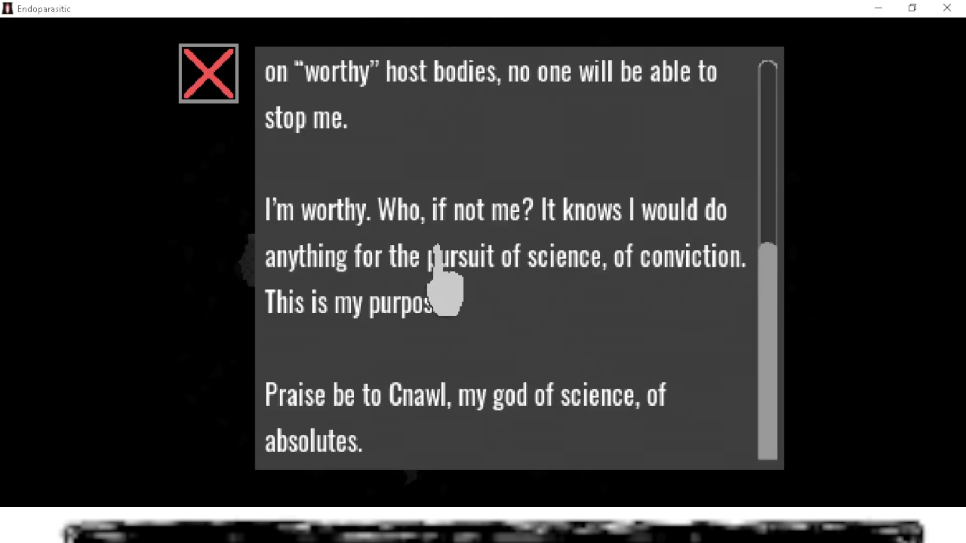
pyautogui.moveTo(483, 320)
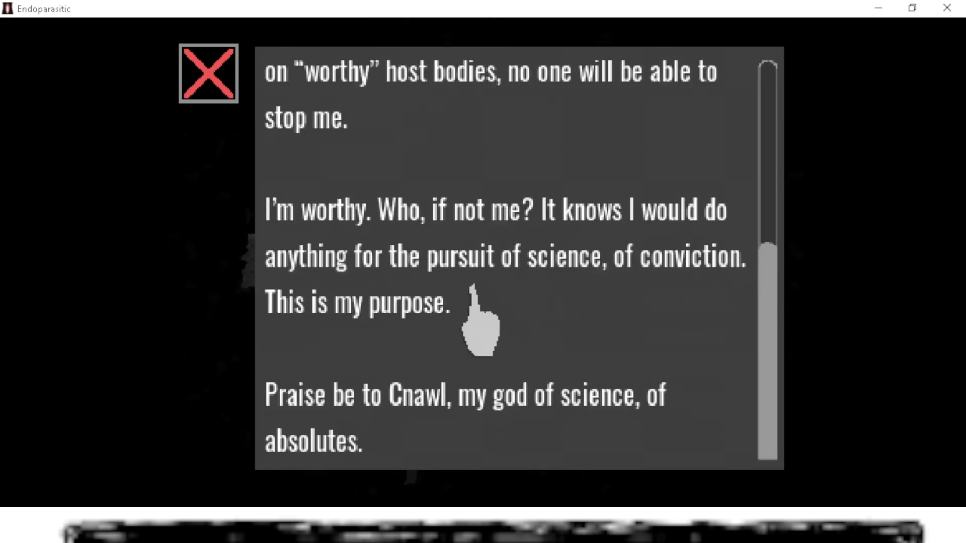
pyautogui.click(208, 73)
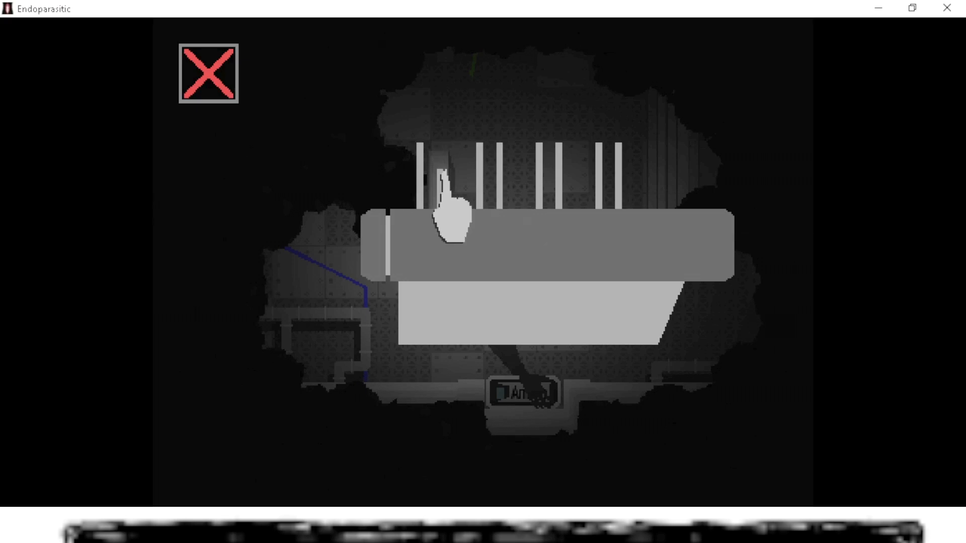
pyautogui.moveTo(546, 231)
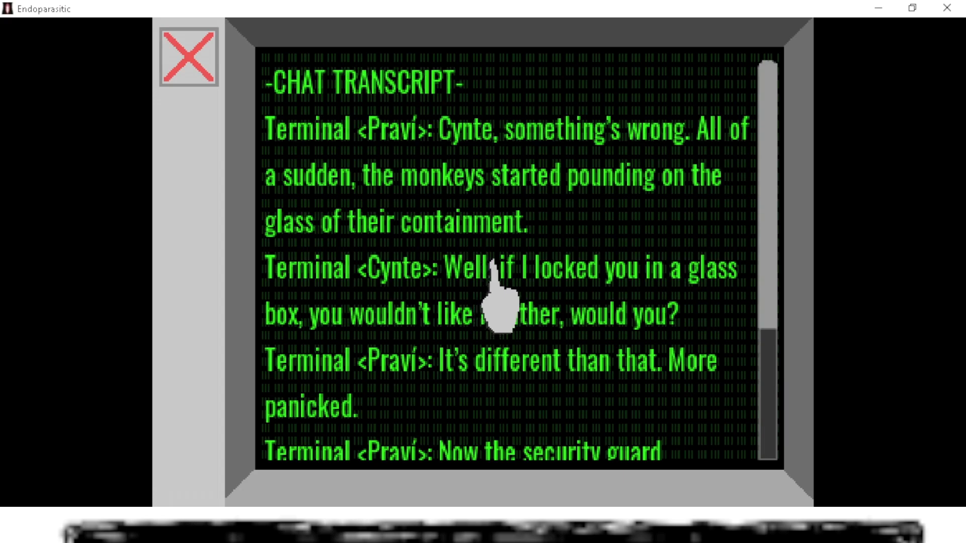
# - Close the terminal chat transcript about the panicking monkeys
pyautogui.click(188, 57)
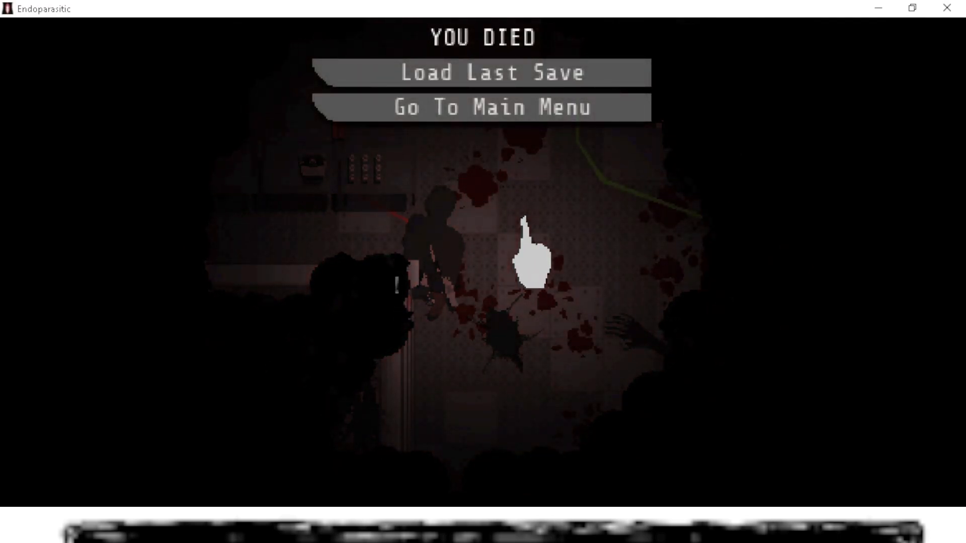
pyautogui.click(482, 72)
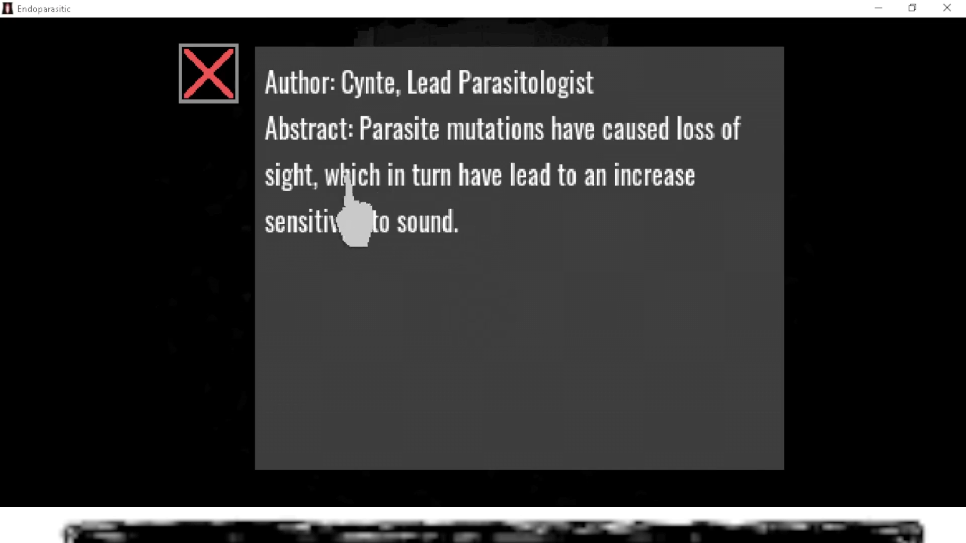
pyautogui.moveTo(425, 237)
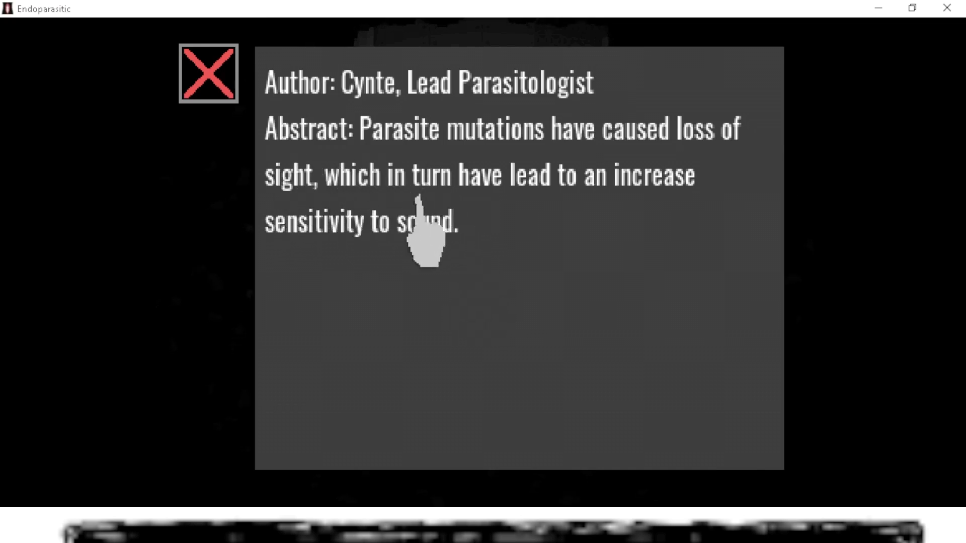
pyautogui.moveTo(365, 265)
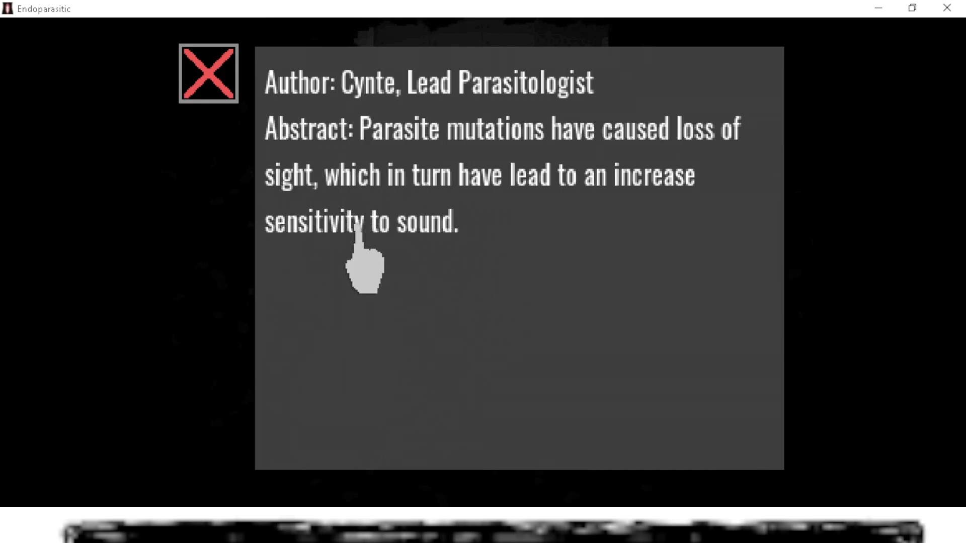
# - Close the research letter about blindness and heightened sound sensitivity
pyautogui.click(207, 74)
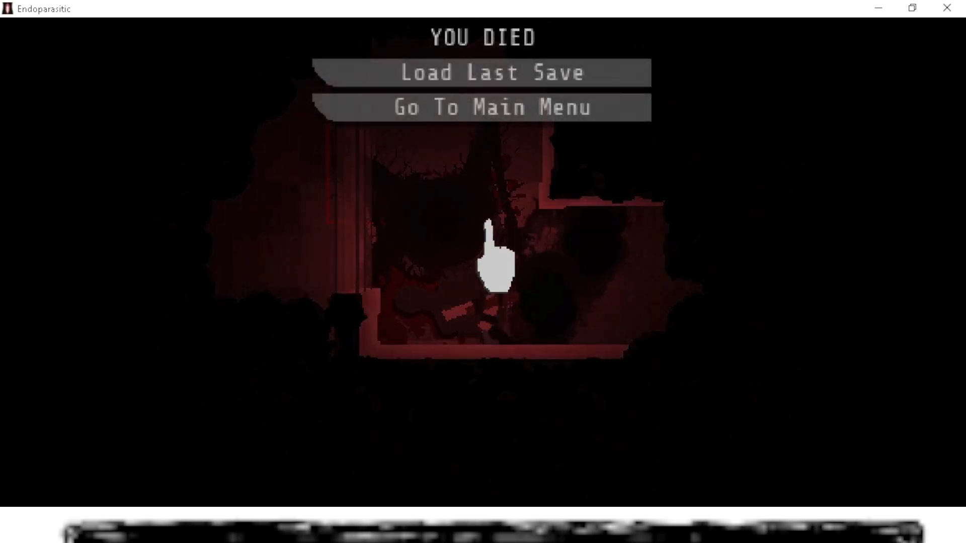
pyautogui.moveTo(543, 185)
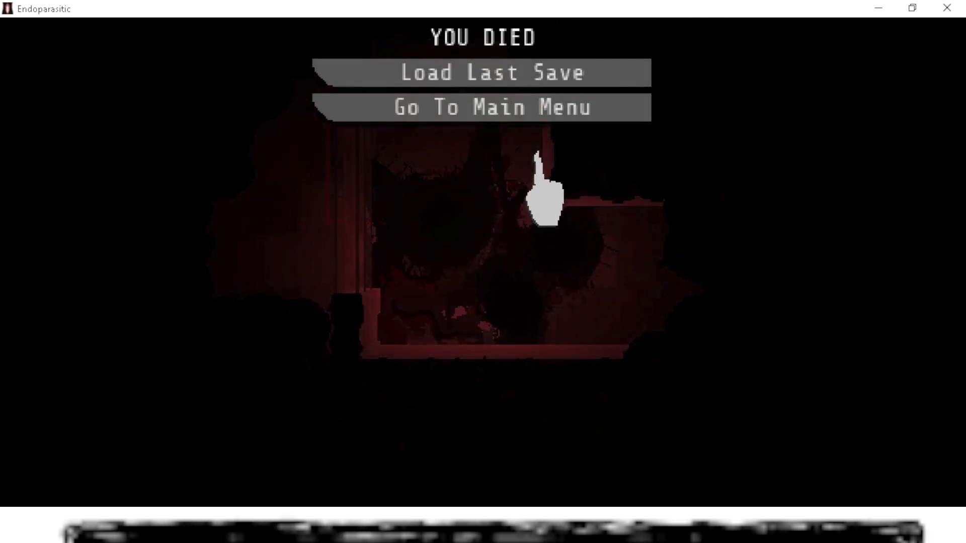
# - Choose Load Last Save on the YOU DIED screen
pyautogui.click(490, 72)
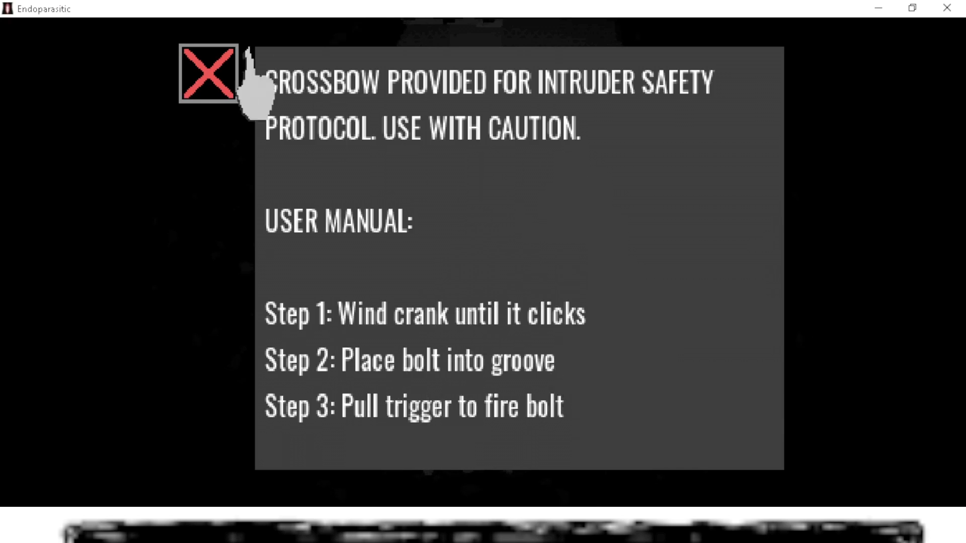
# - Close the crossbow safety notice with its three-step manual
pyautogui.click(209, 74)
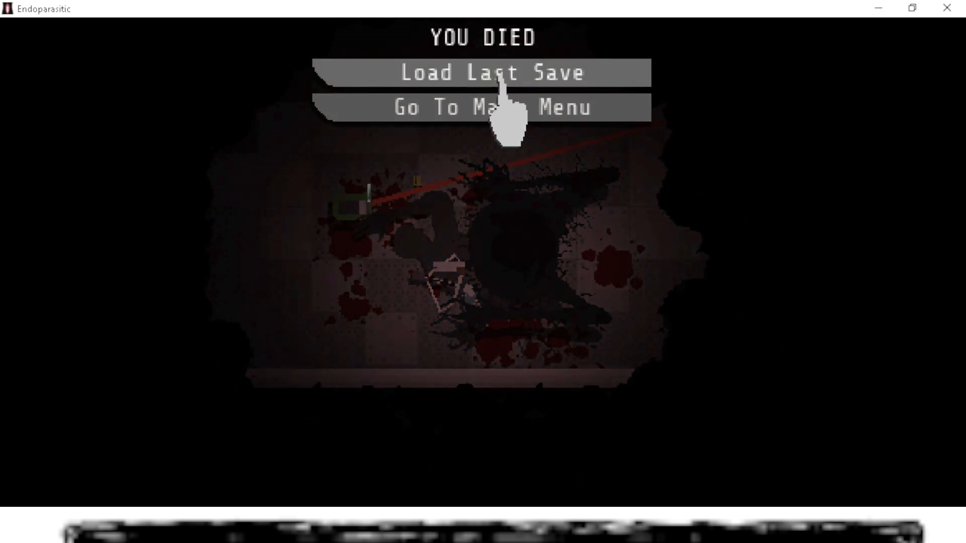
# - Choose Load Last Save after dying in the blood-spattered room
pyautogui.click(482, 73)
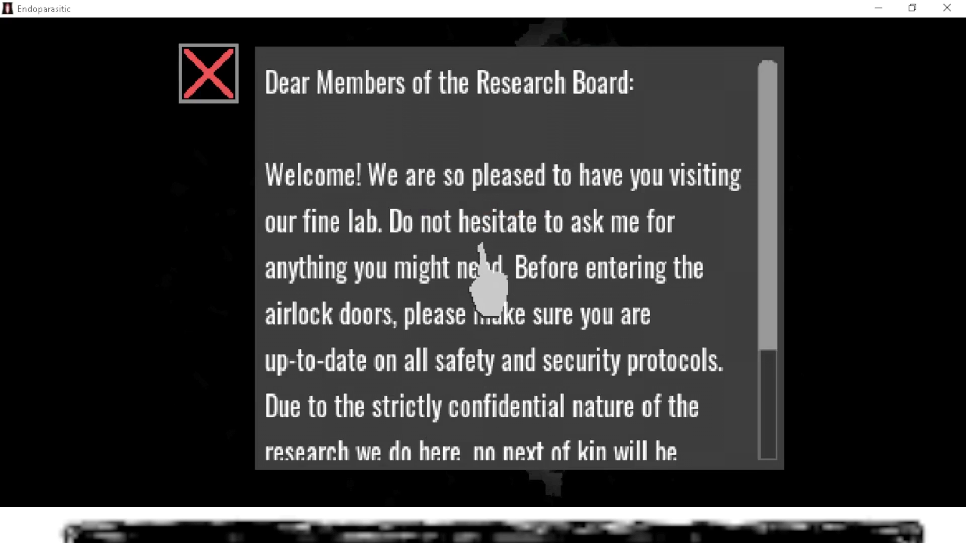
pyautogui.moveTo(444, 275)
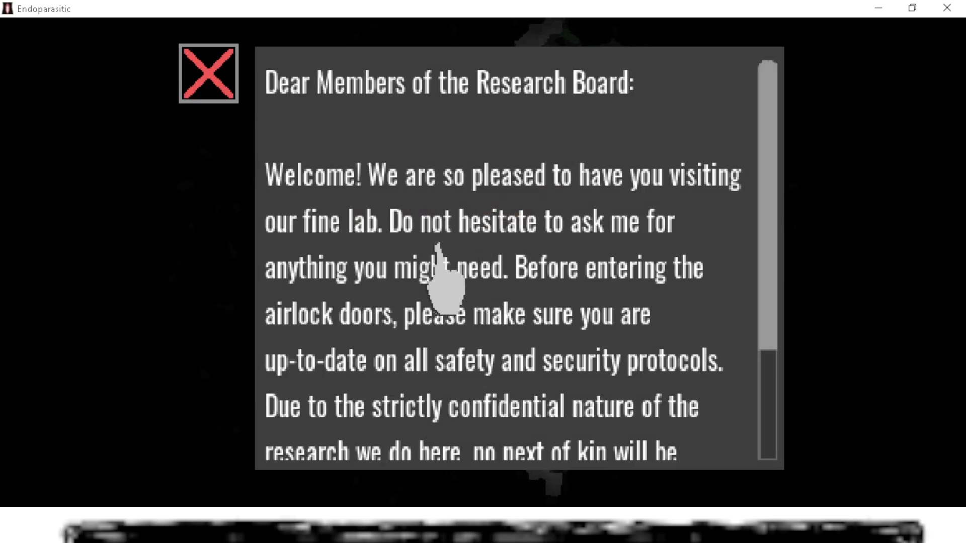
pyautogui.moveTo(453, 290)
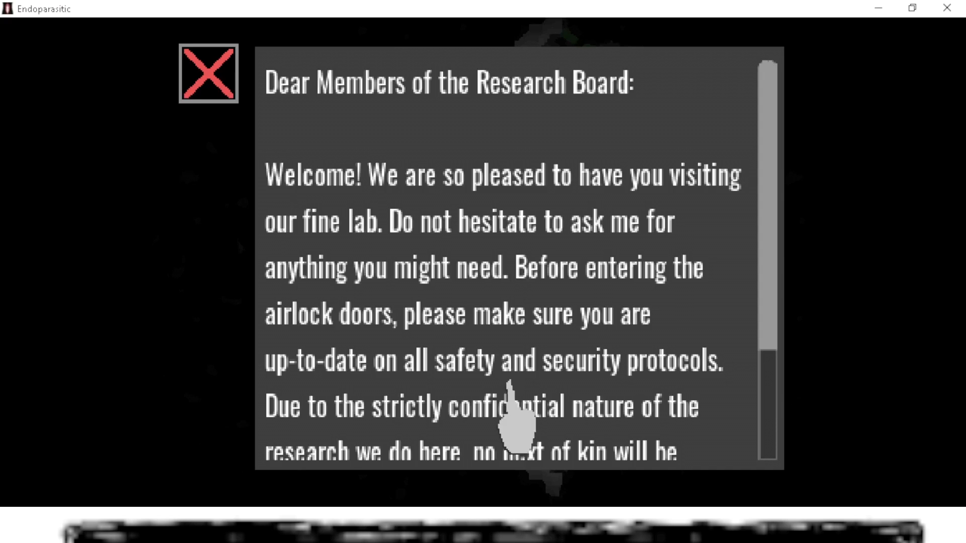
# - Scroll the research letter down to the confidentiality and injuries paragraph, then close it
pyautogui.scroll(-3)
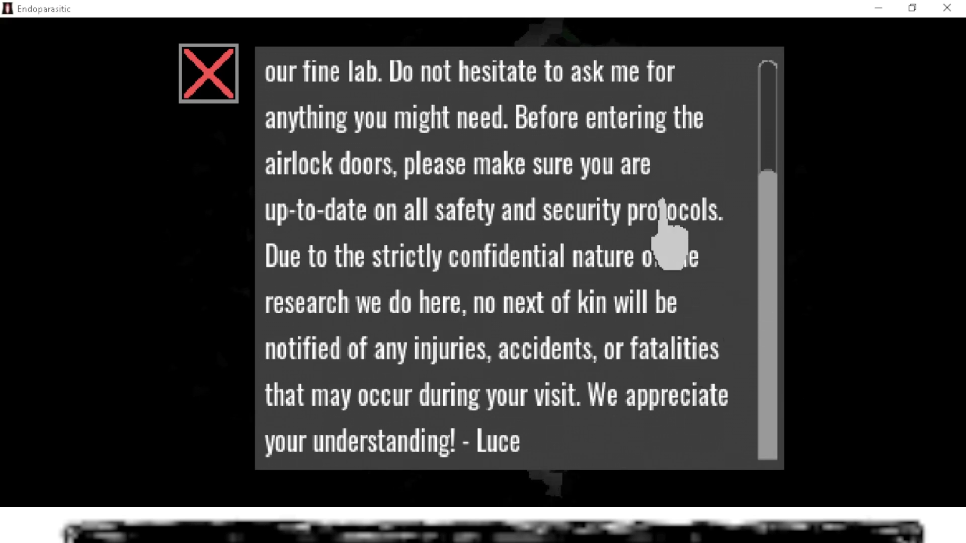
pyautogui.moveTo(665, 241)
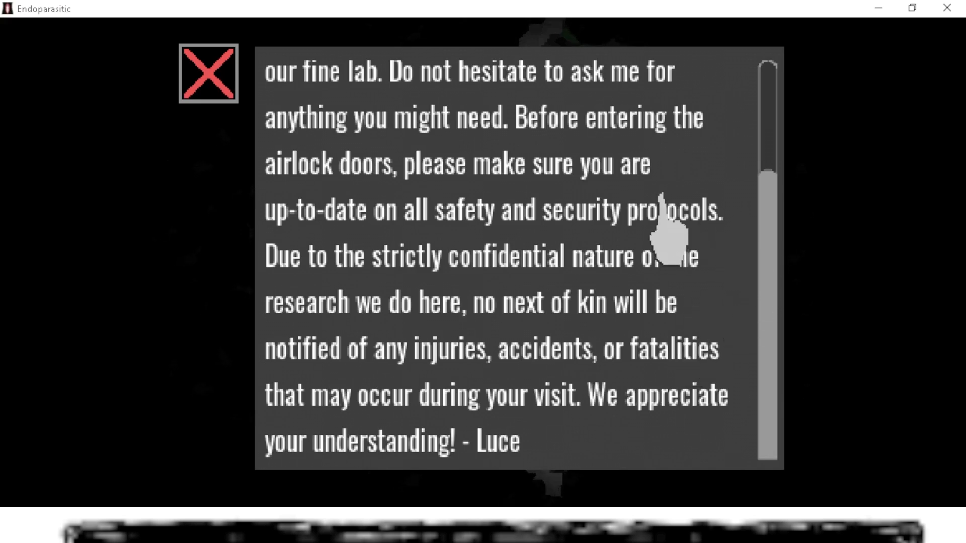
pyautogui.click(207, 73)
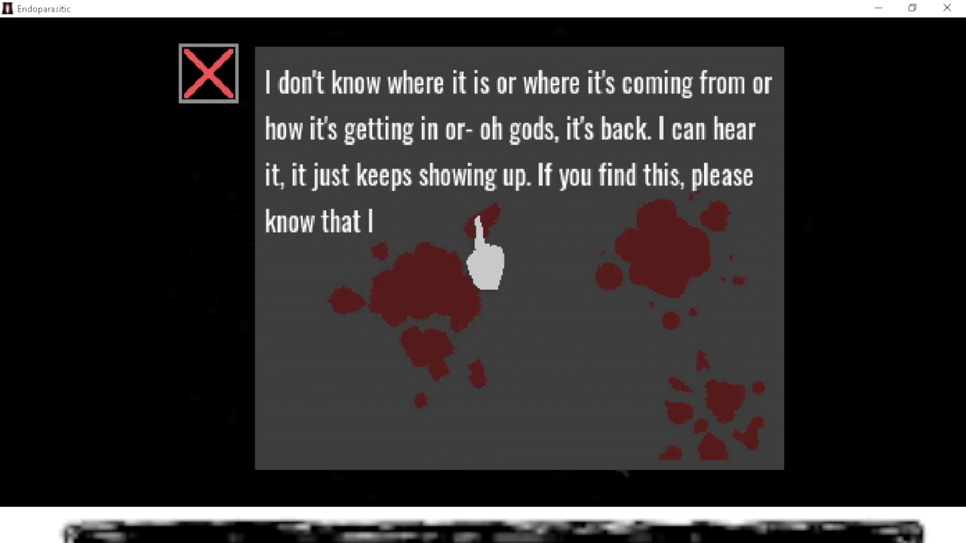
pyautogui.moveTo(508, 246)
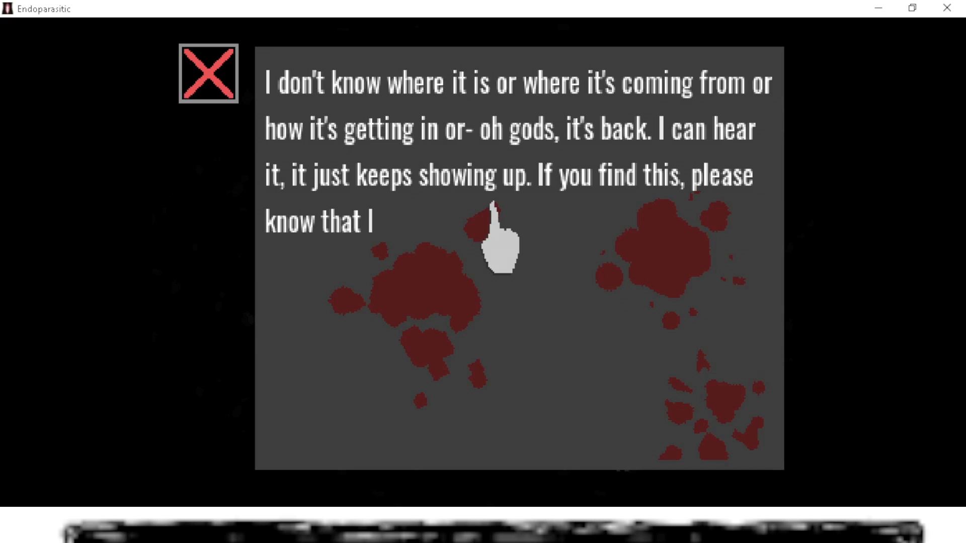
pyautogui.moveTo(401, 277)
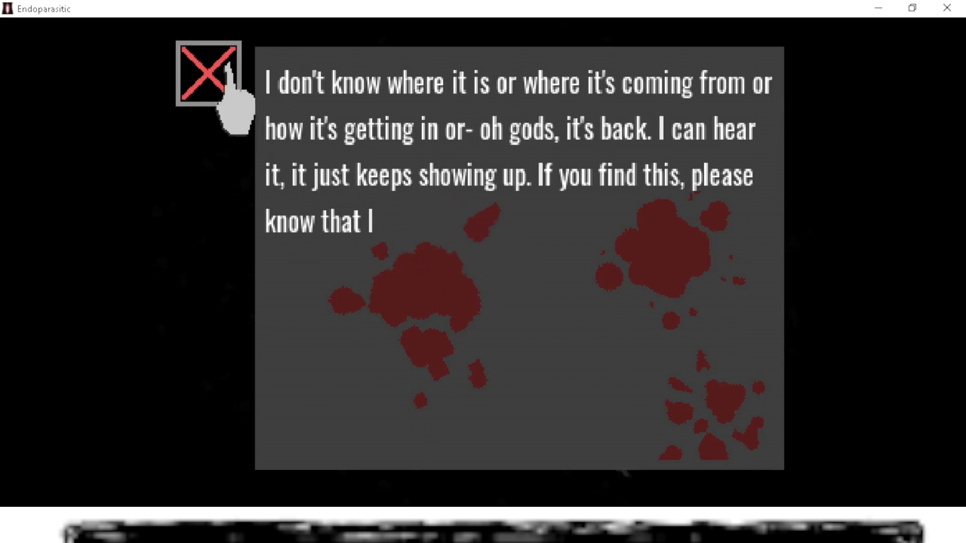
# - Close the frantic blood-stained note to return to the corridor
pyautogui.click(207, 74)
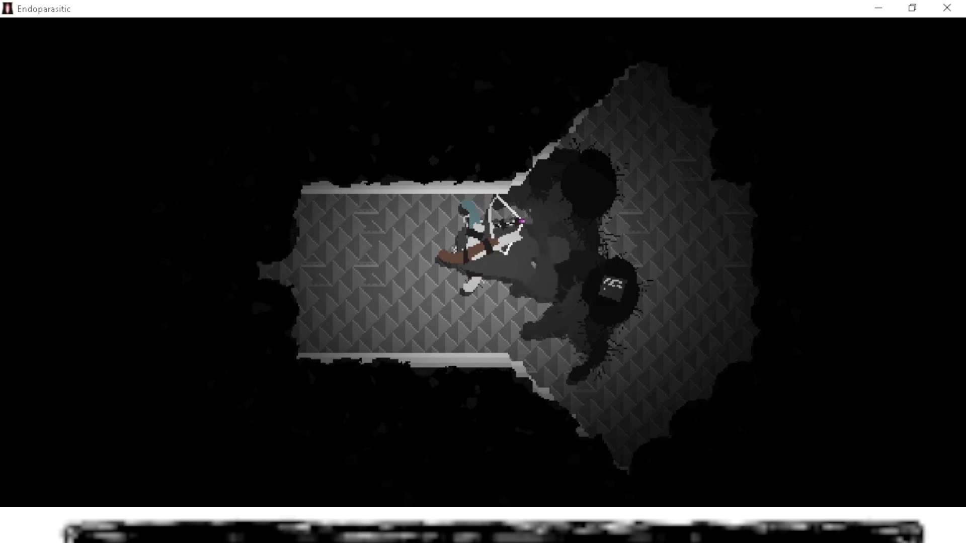